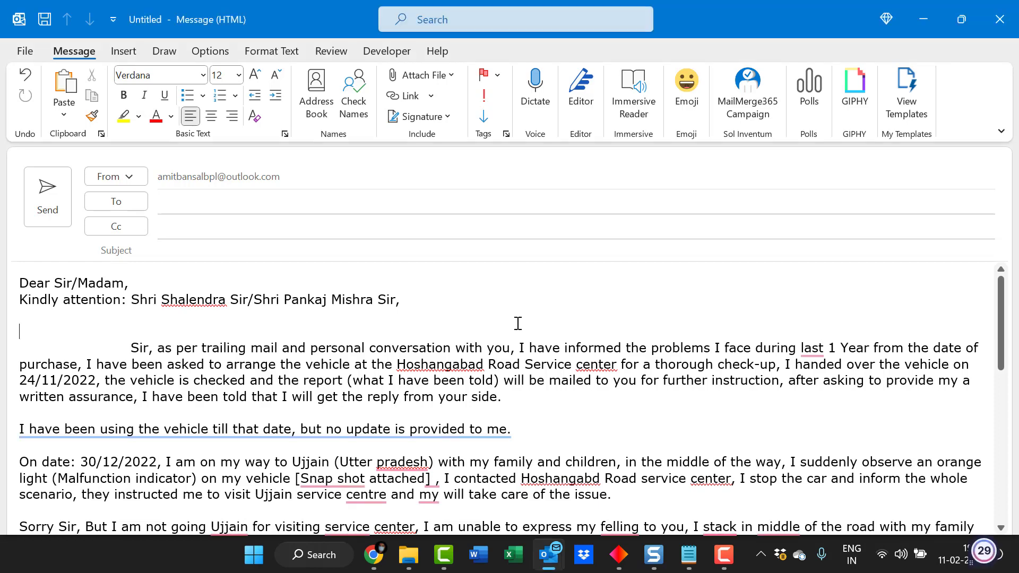
Step: Attach the recent video 'What Does Ctrl H Do in Outlook.mp4' from the Insert menu's recent files
{"action": "key", "text": "Alt"}
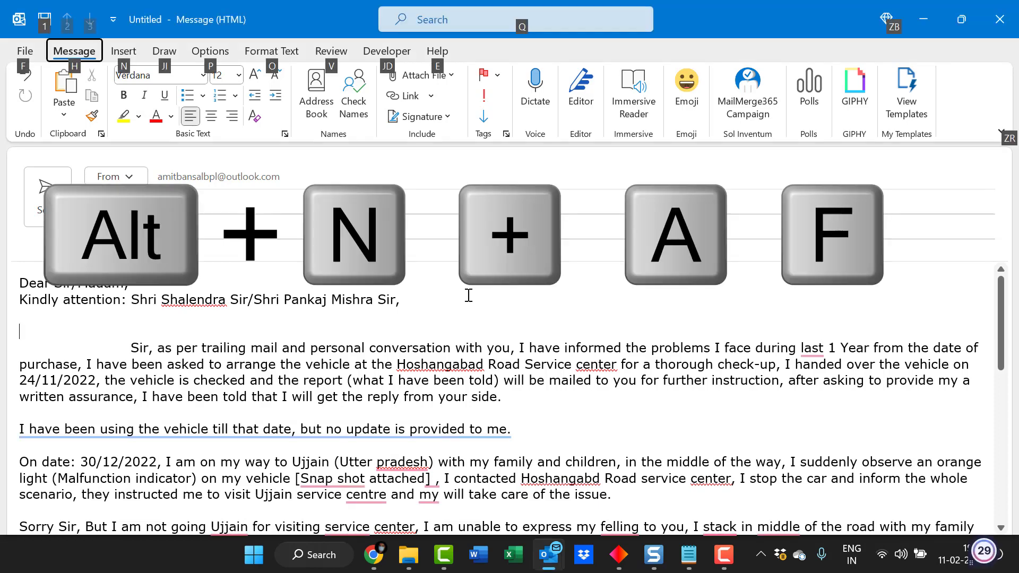
{"action": "left_click", "coordinate": [124, 51]}
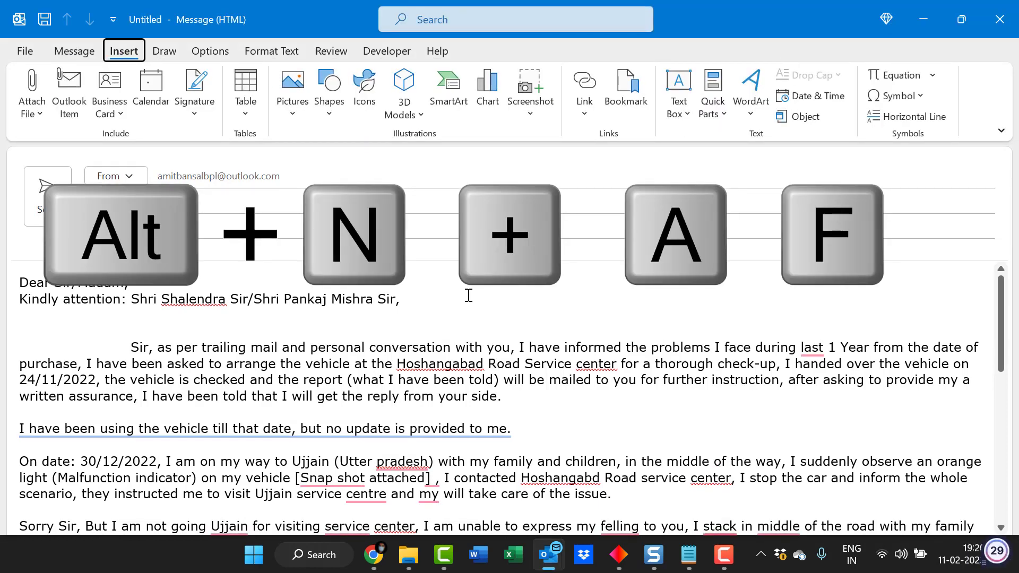
{"action": "left_click", "coordinate": [32, 93]}
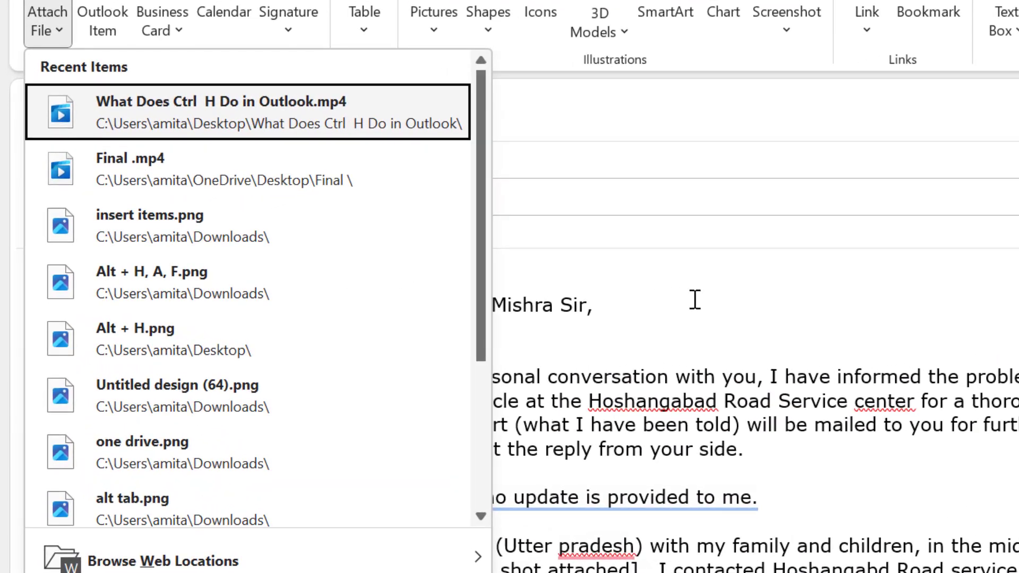
{"action": "key", "text": "Tab"}
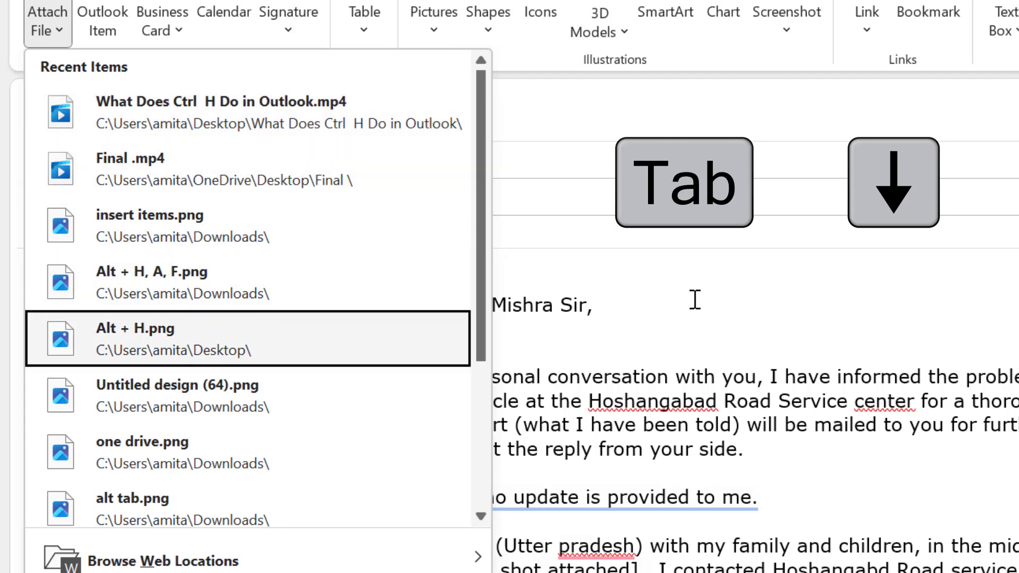
{"action": "key", "text": "Shift+Tab"}
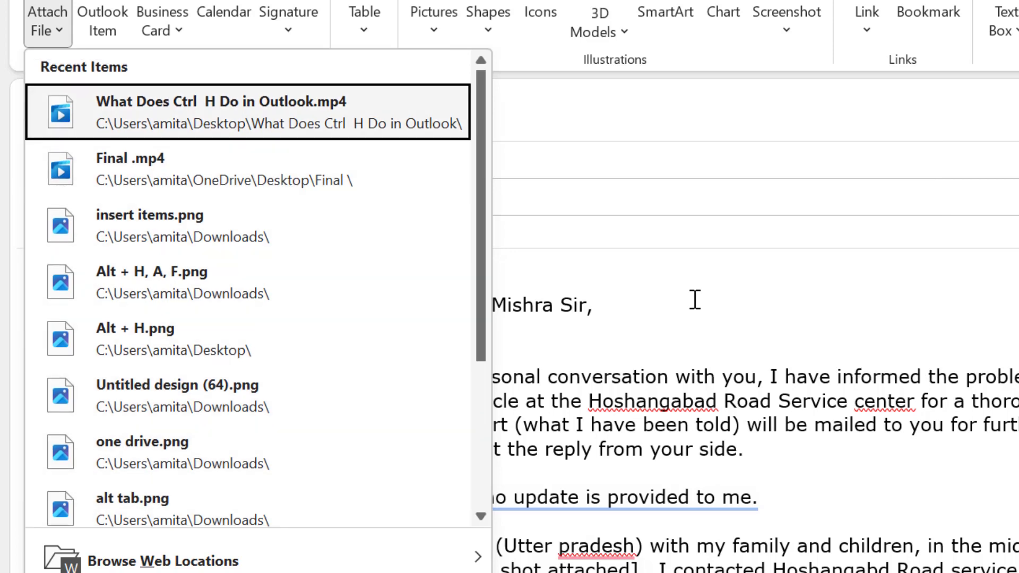
{"action": "key", "text": "enter"}
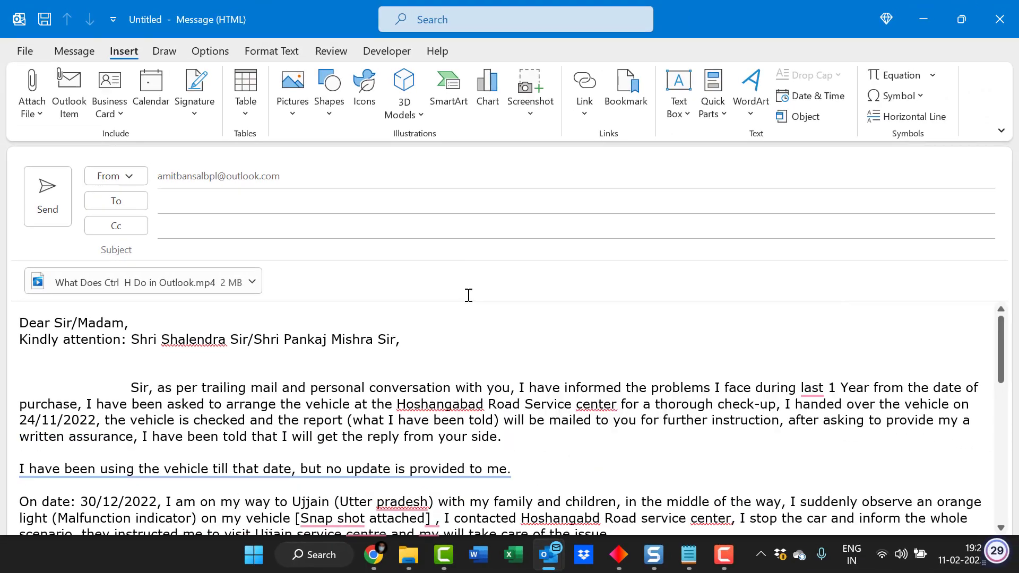
{"action": "key", "text": "alt"}
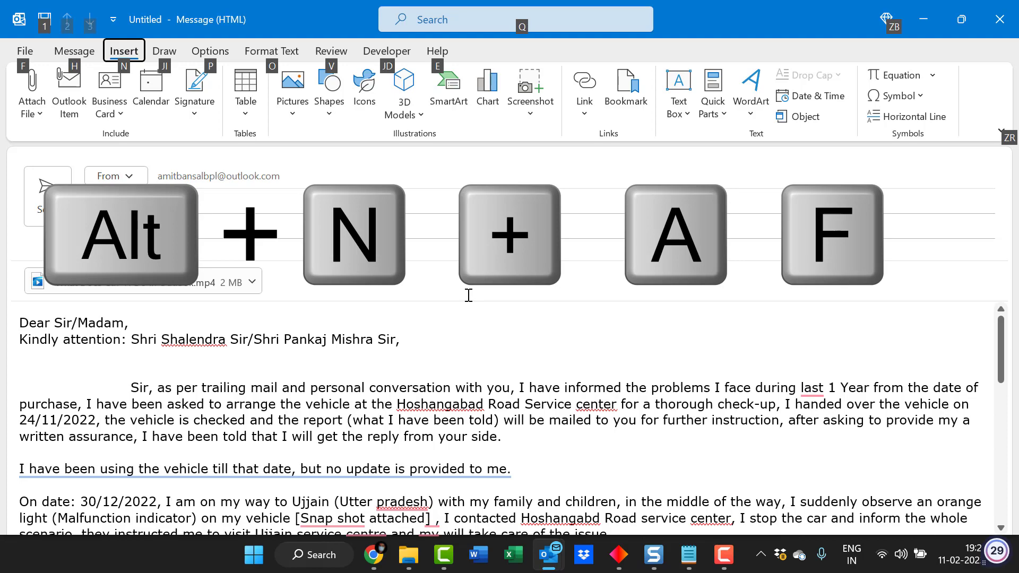
{"action": "key", "text": "alt"}
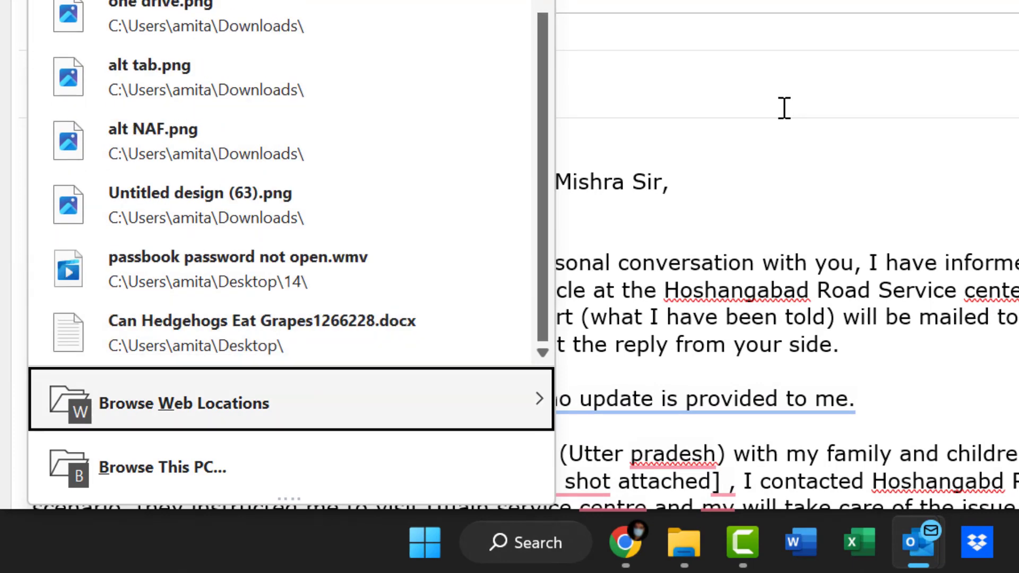
{"action": "mouse_move", "coordinate": [159, 467]}
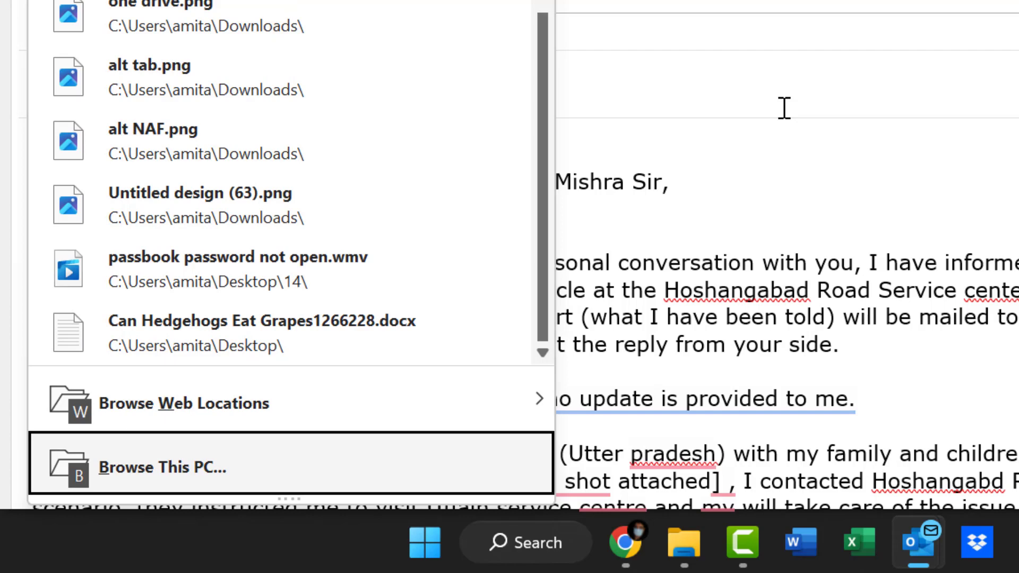
{"action": "key", "text": "Tab"}
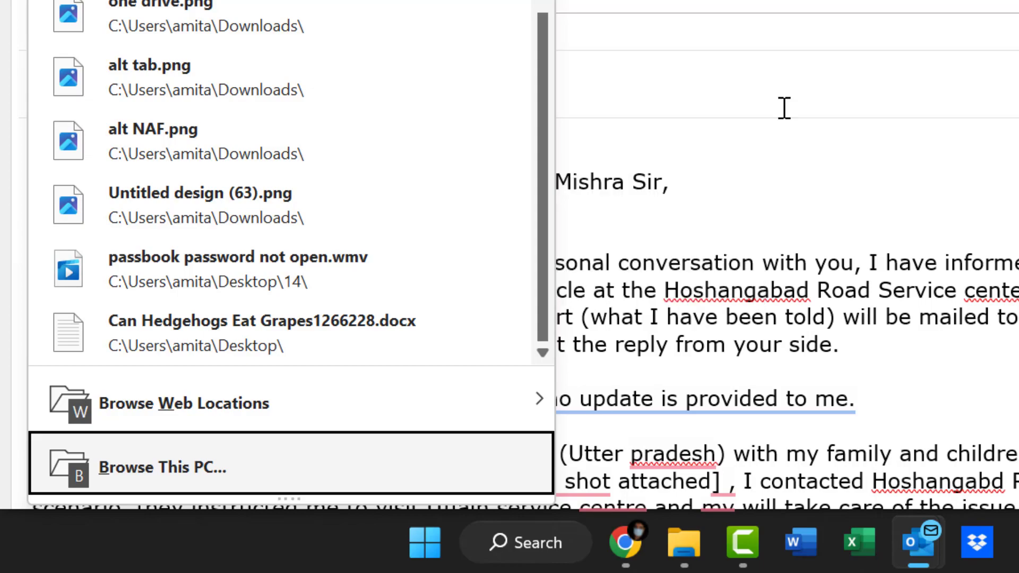
{"action": "left_click", "coordinate": [164, 467]}
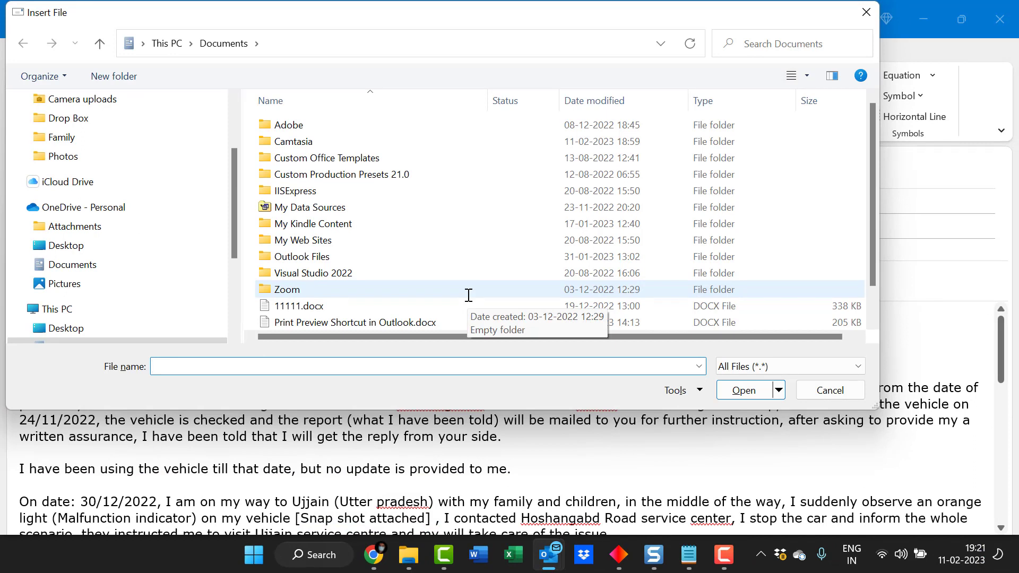
{"action": "key", "text": "Enter"}
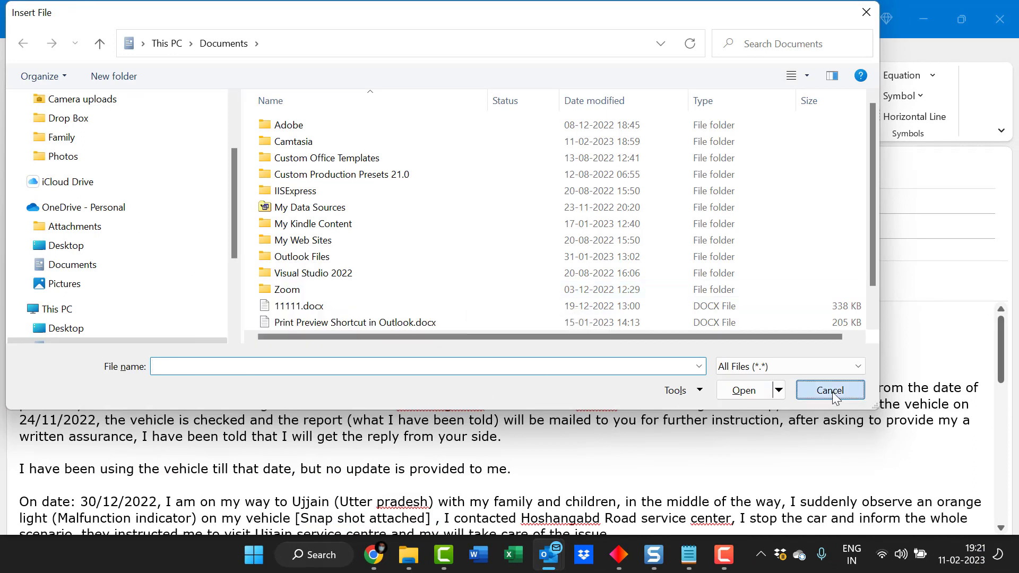
{"action": "left_click", "coordinate": [830, 390]}
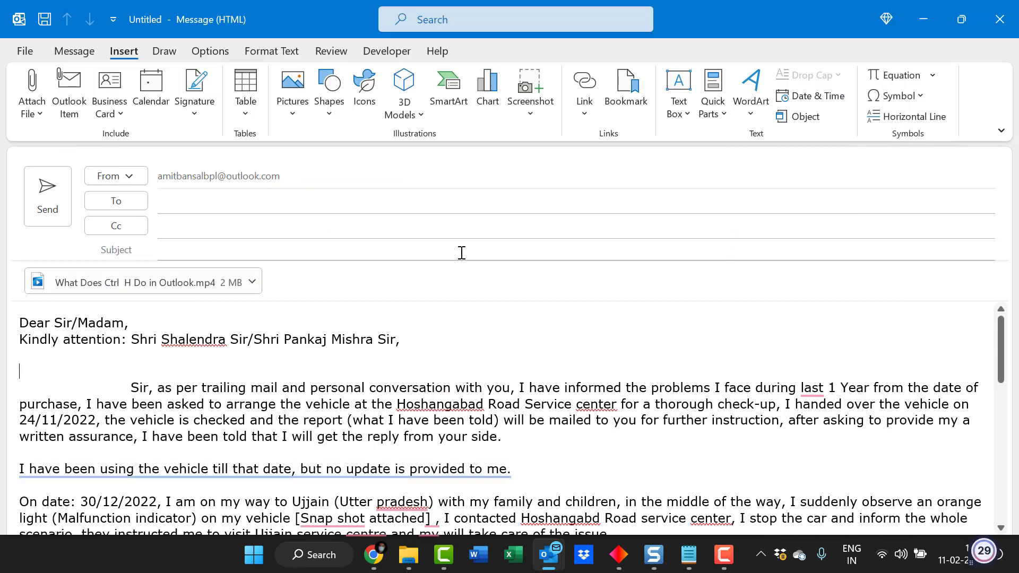
Step: Reopen the Attach File menu and show the Attach Item submenu with Business Card and Outlook Item
{"action": "key", "text": "Alt"}
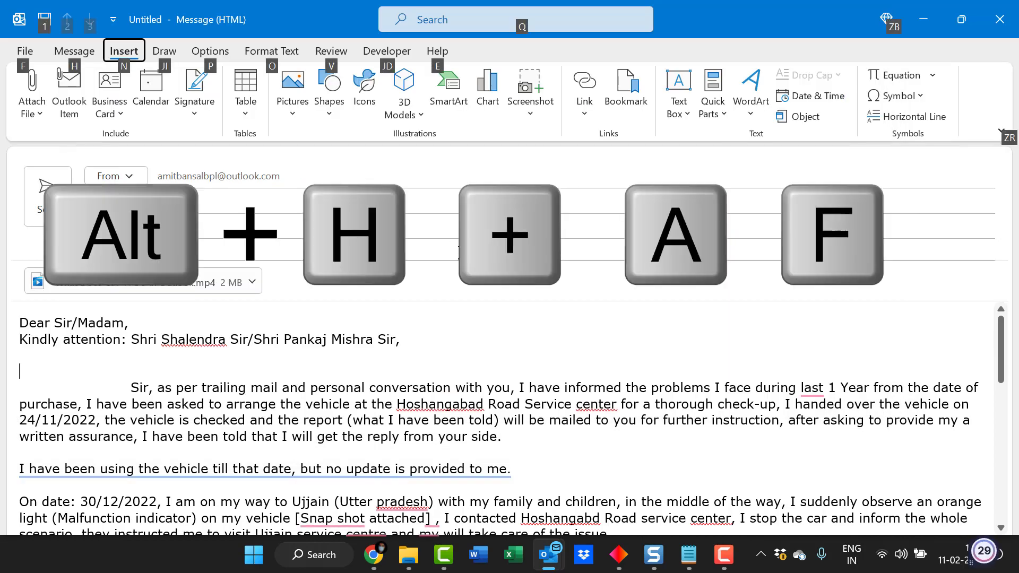
{"action": "left_click", "coordinate": [74, 51]}
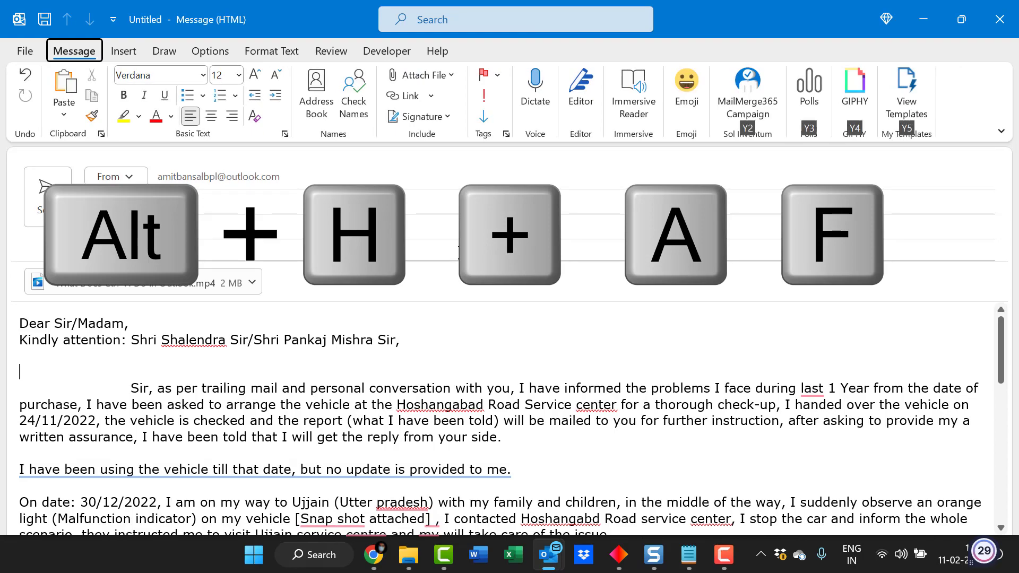
{"action": "left_click", "coordinate": [419, 74]}
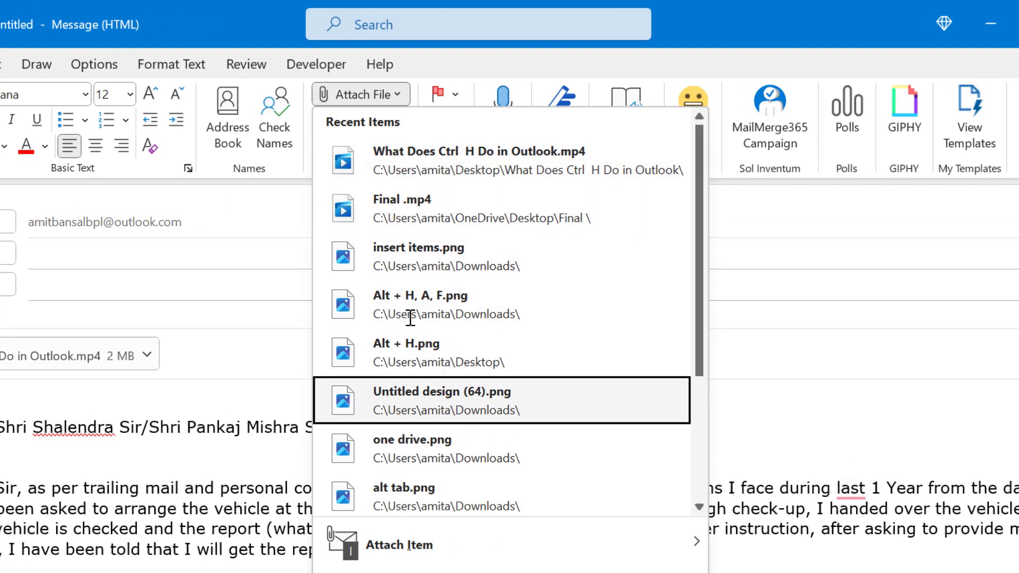
{"action": "mouse_move", "coordinate": [433, 449]}
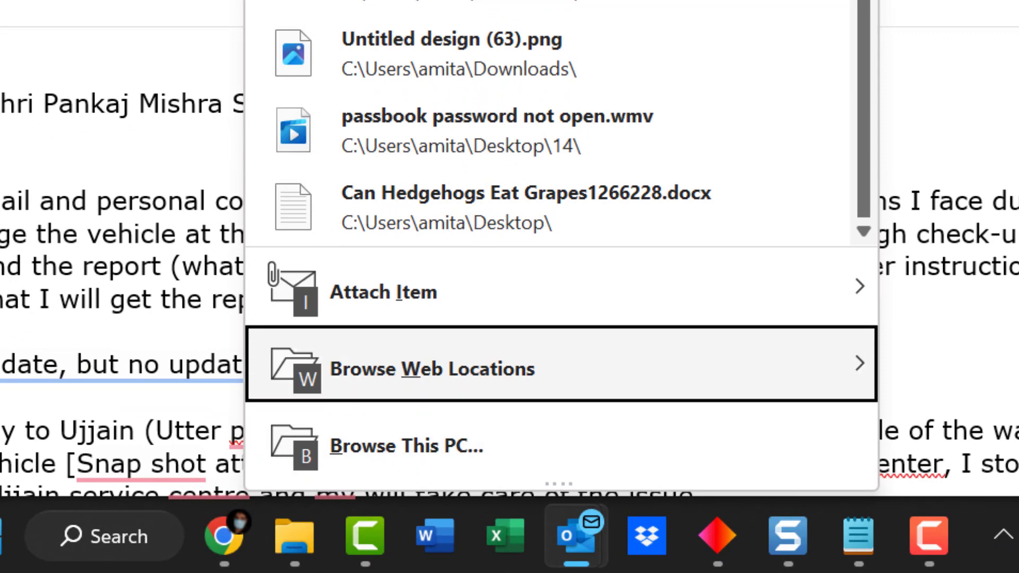
{"action": "mouse_move", "coordinate": [406, 445]}
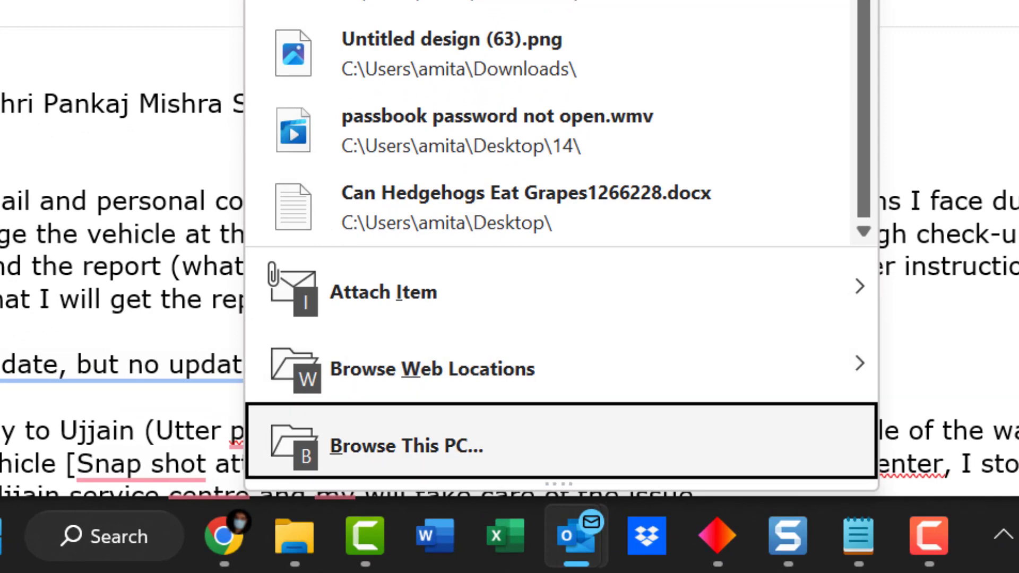
{"action": "mouse_move", "coordinate": [431, 368]}
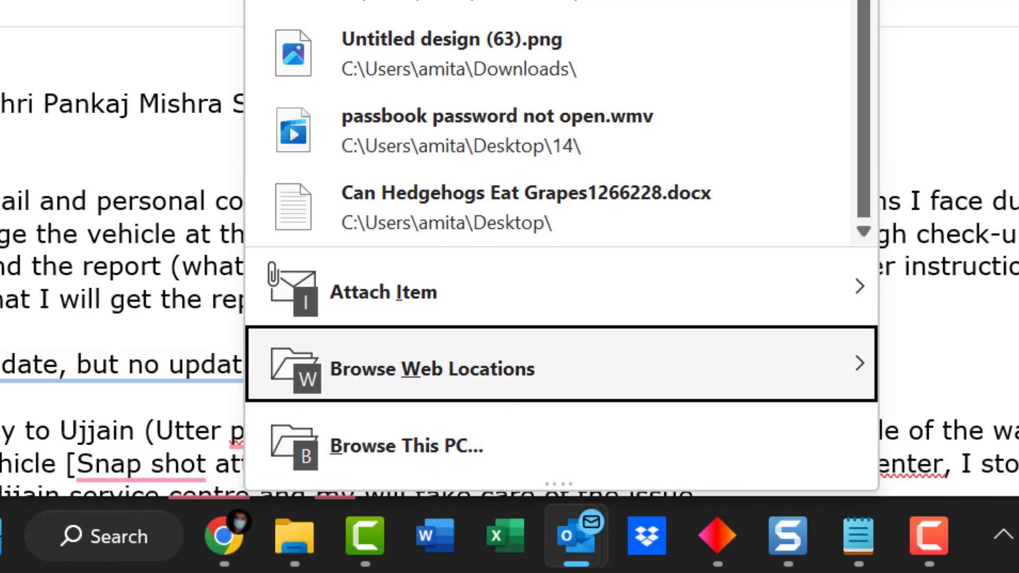
{"action": "mouse_move", "coordinate": [383, 292]}
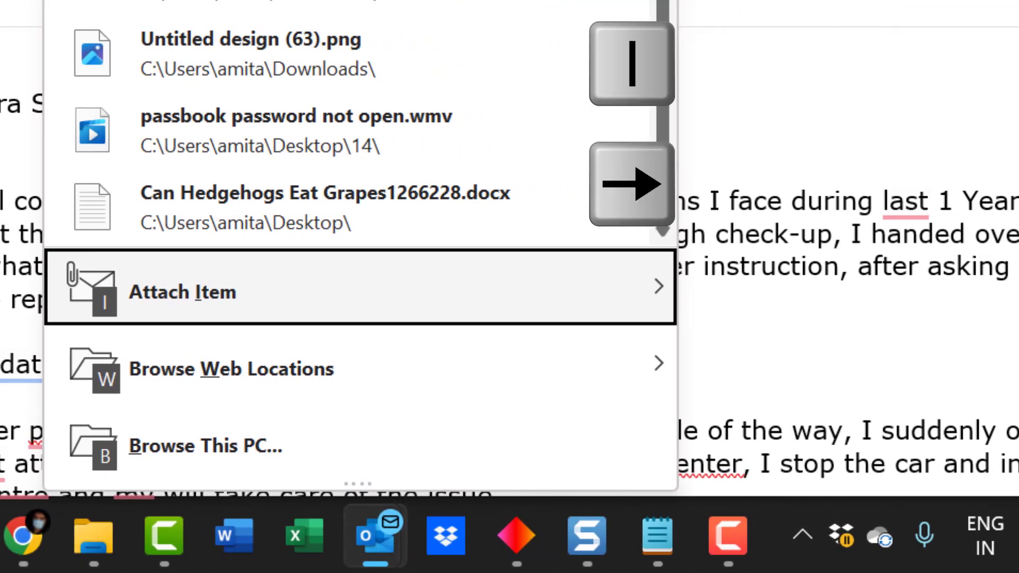
{"action": "left_click", "coordinate": [181, 292]}
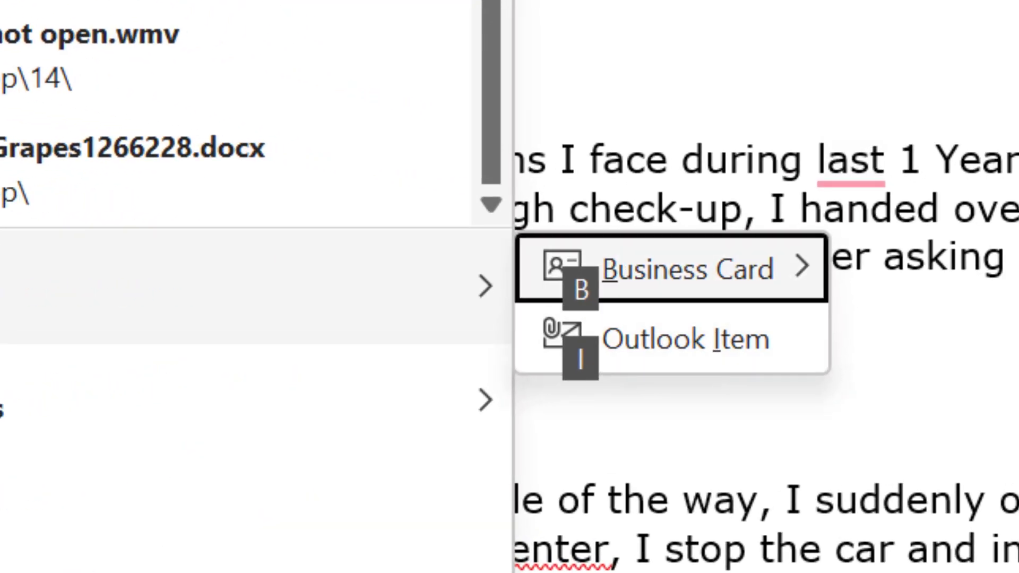
{"action": "mouse_move", "coordinate": [687, 339]}
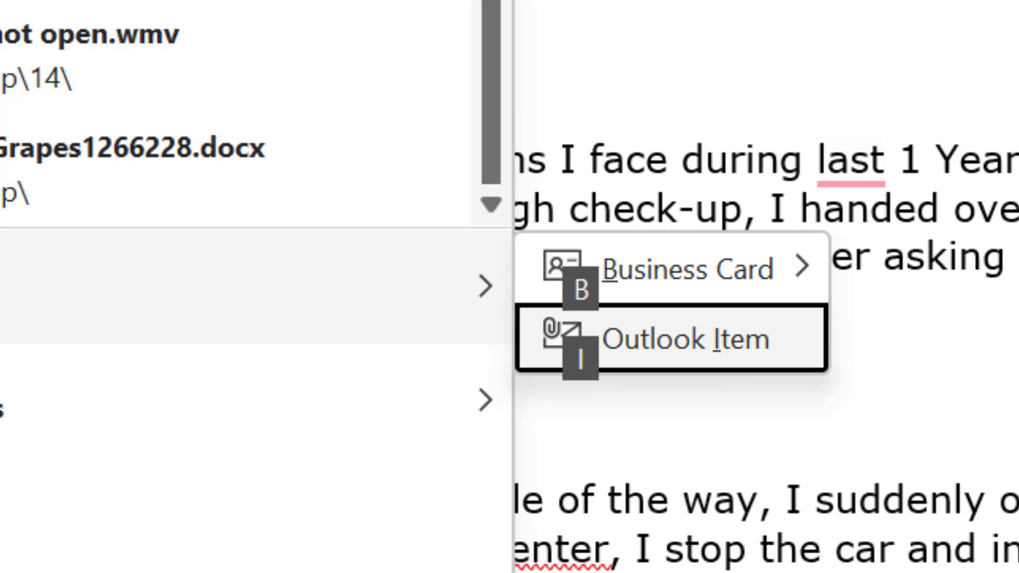
{"action": "mouse_move", "coordinate": [671, 268]}
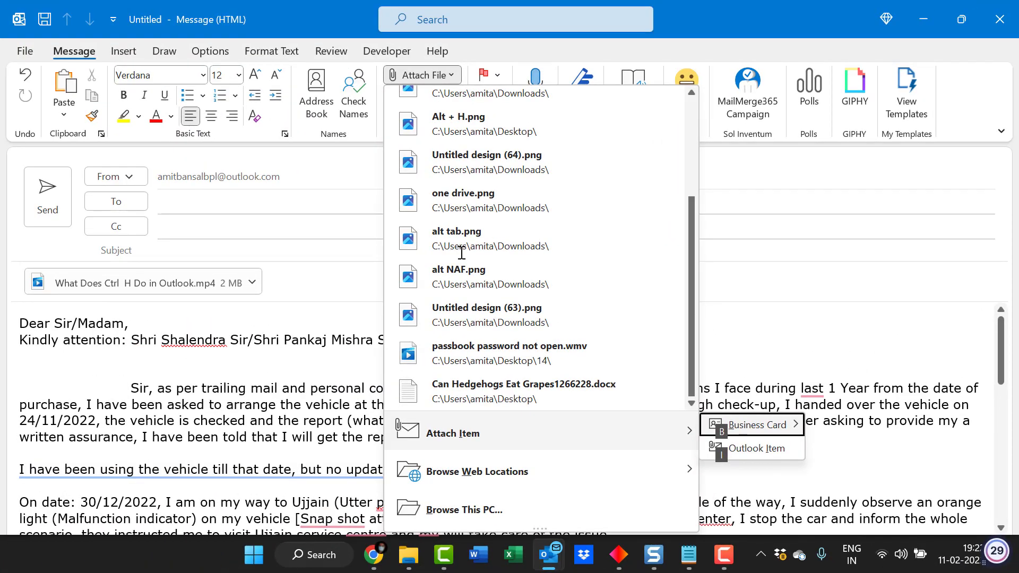
{"action": "mouse_move", "coordinate": [756, 448]}
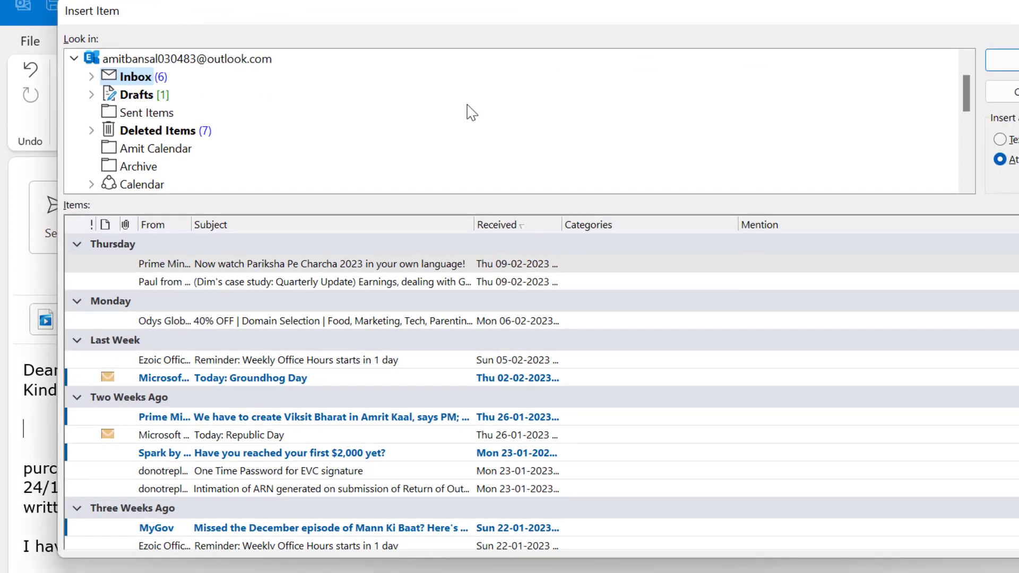
Step: Insert the Inbox message 'Today: Republic Day' as an attachment from the Insert Item dialog
{"action": "left_click", "coordinate": [78, 61]}
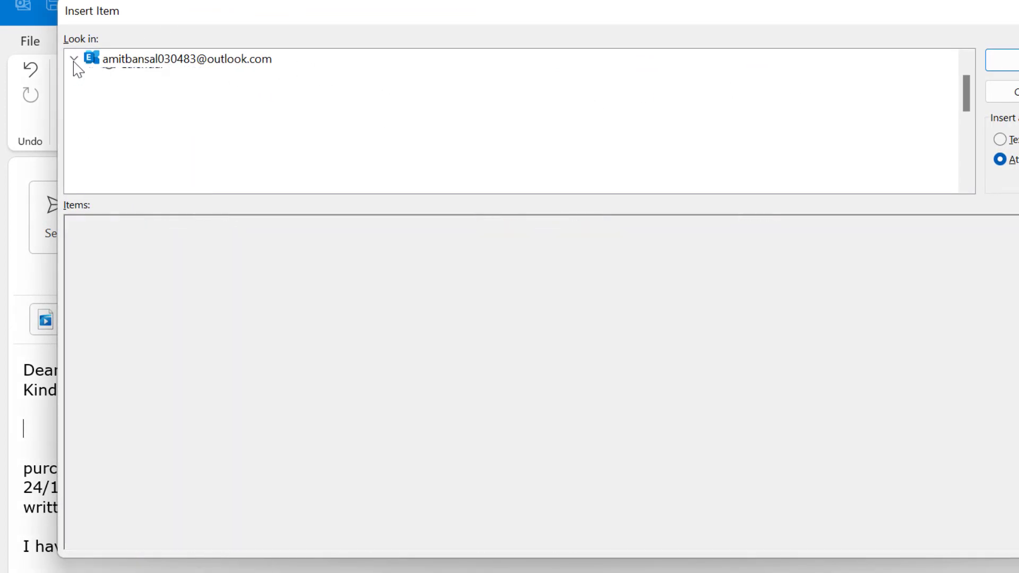
{"action": "left_click", "coordinate": [75, 58]}
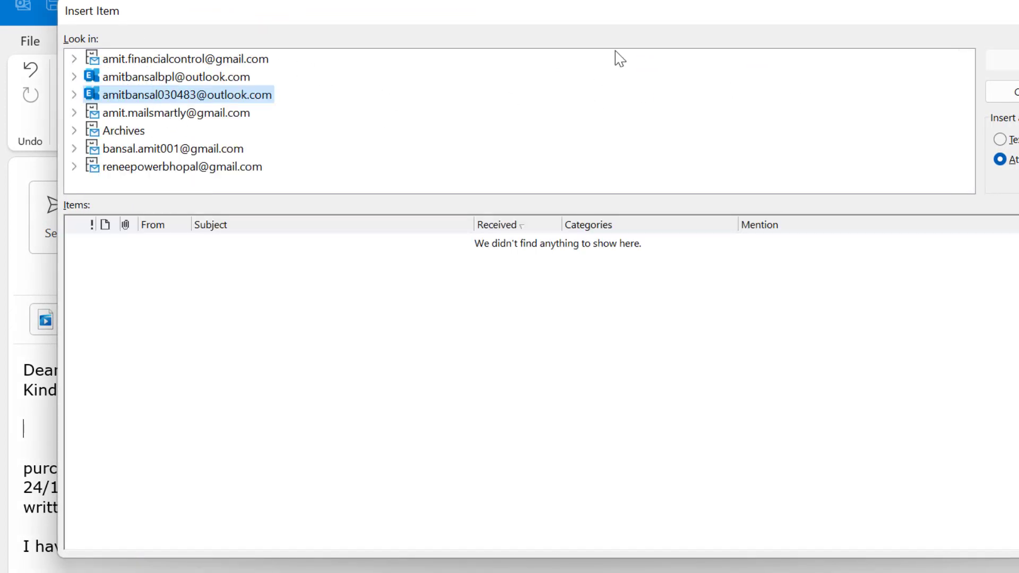
{"action": "key", "text": "Up"}
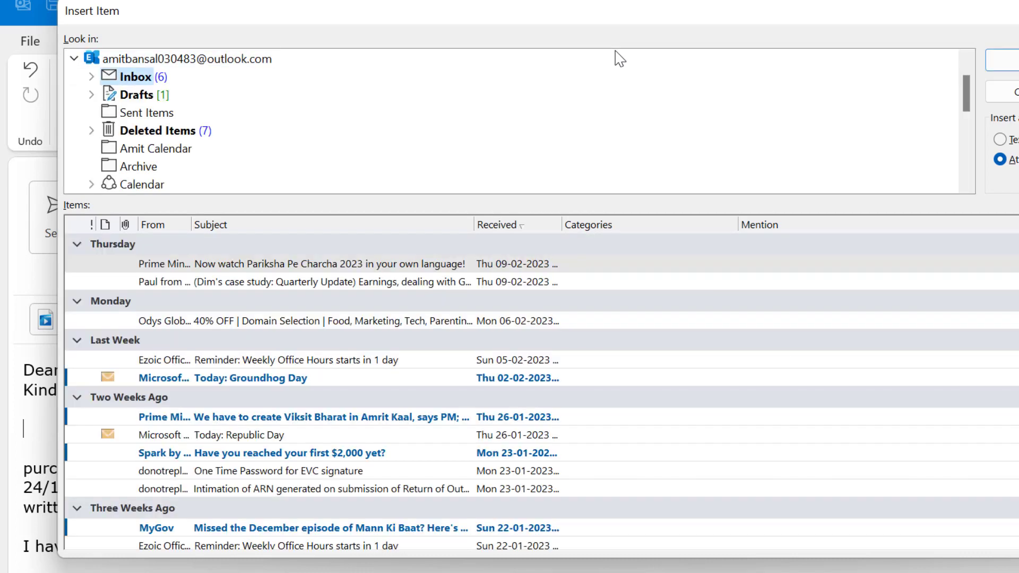
{"action": "key", "text": "Tab"}
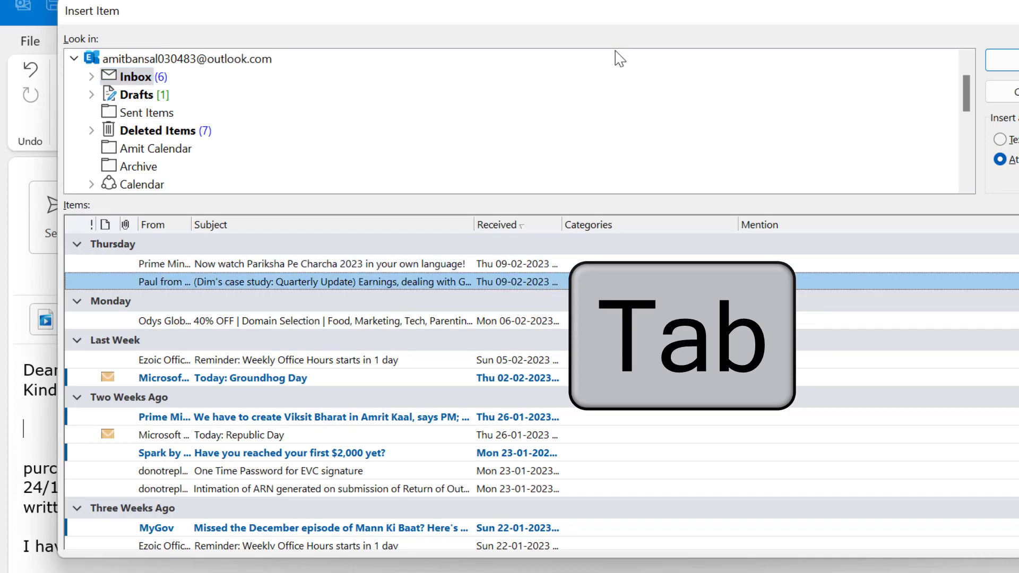
{"action": "scroll", "scroll_direction": "down", "scroll_amount": 3}
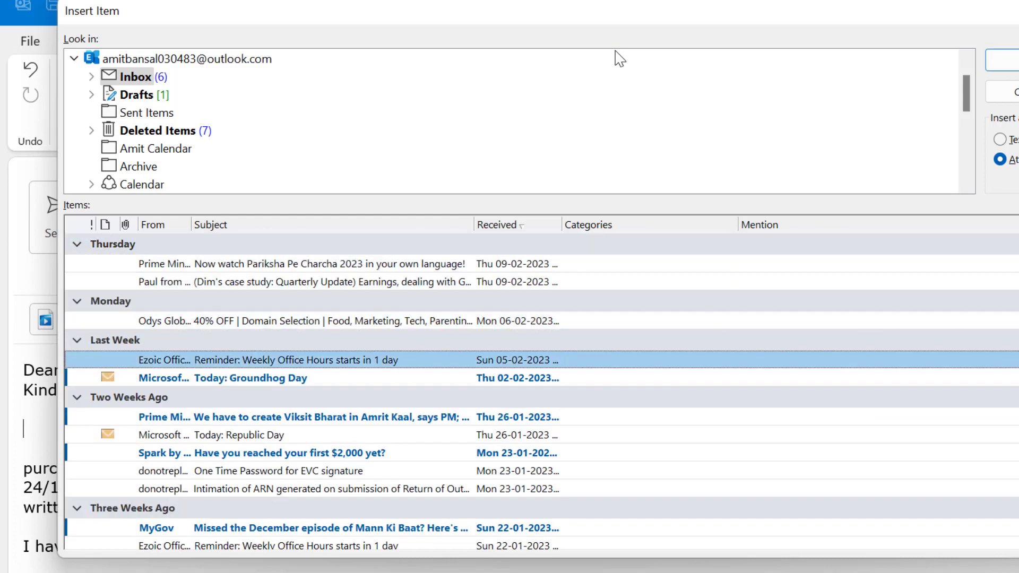
{"action": "left_click", "coordinate": [243, 435]}
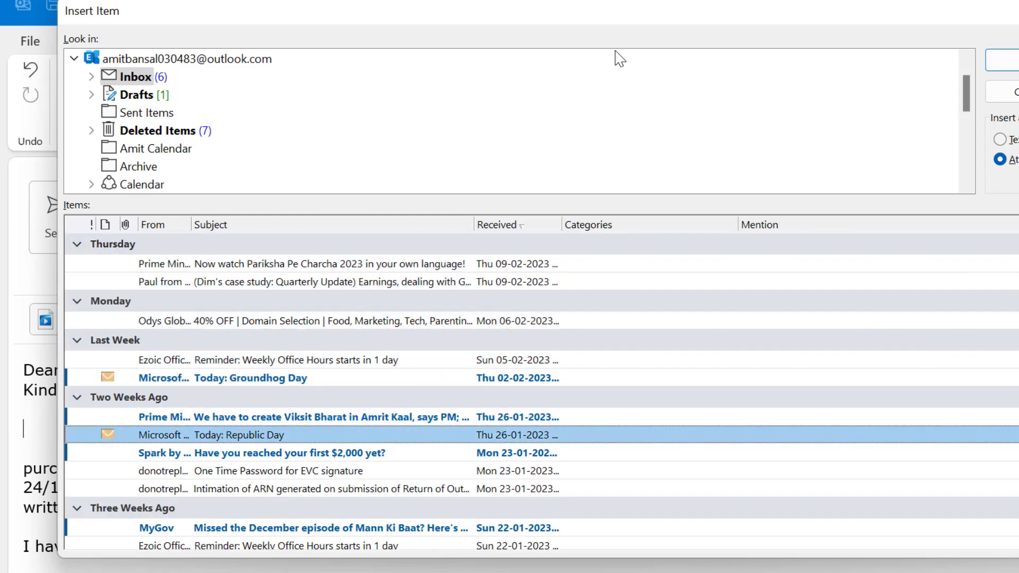
{"action": "key", "text": "Enter"}
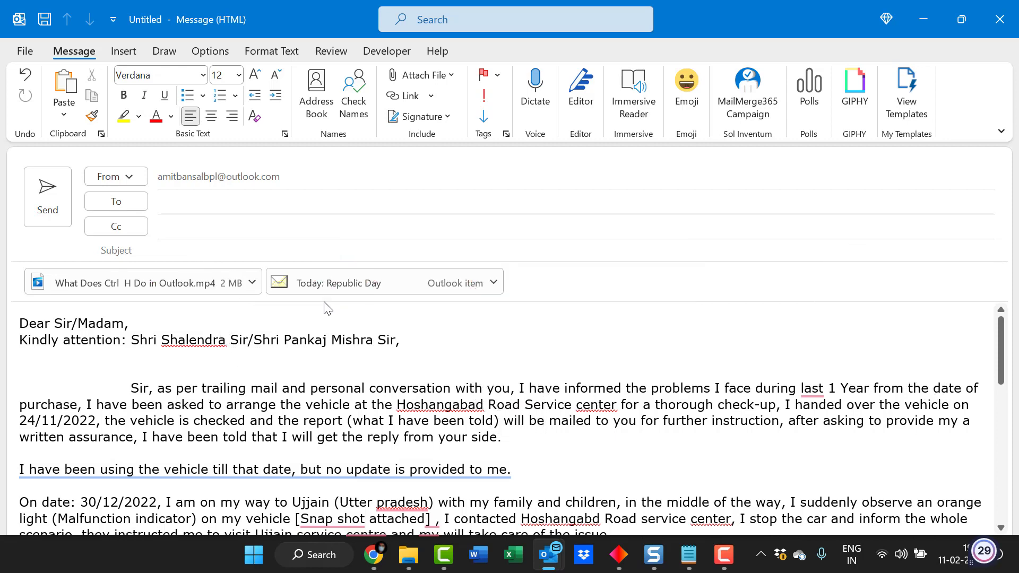
Step: Return focus to the draft's message body, now holding the video and the Republic Day item
{"action": "left_click", "coordinate": [21, 371]}
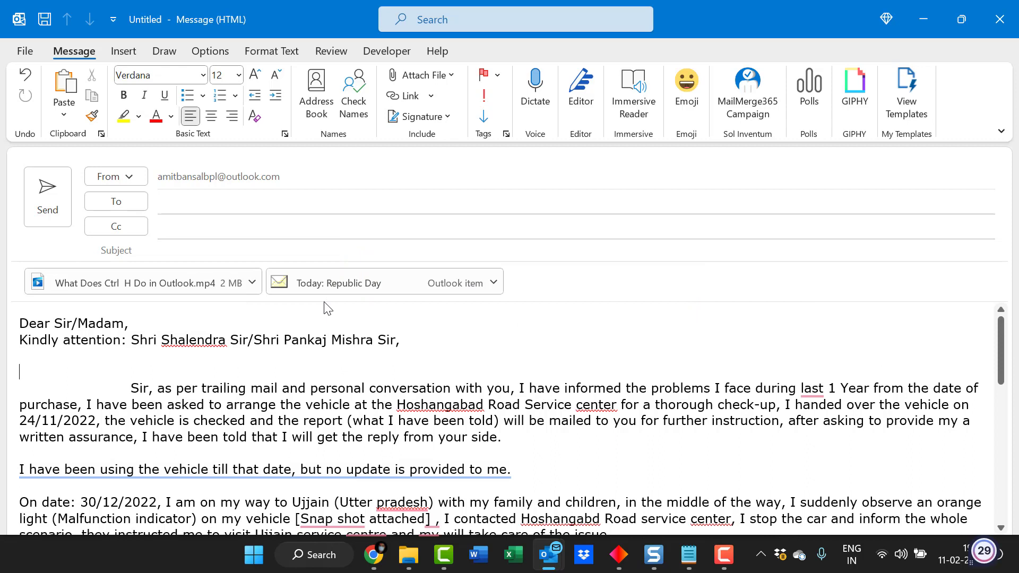